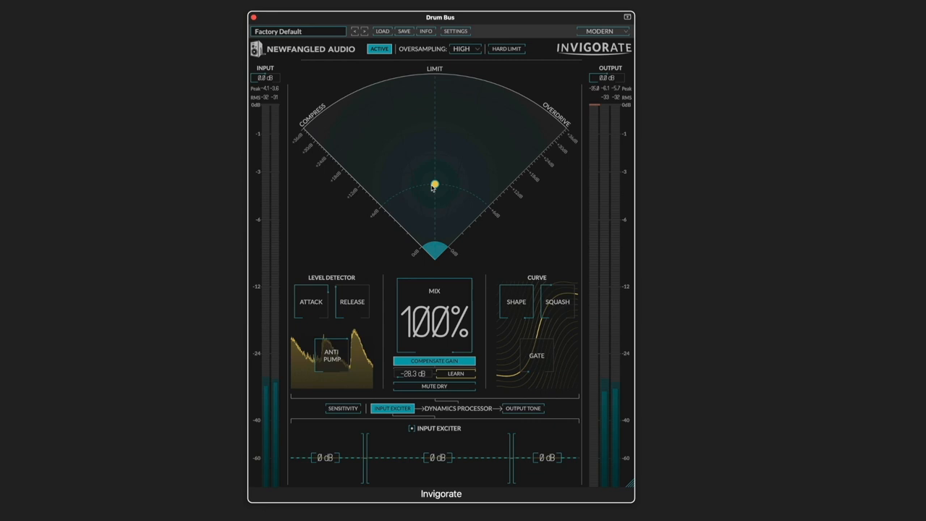
# Push the drum bus puck toward heavy compression with attack 9 and release 12
pyautogui.moveTo(434, 185); pyautogui.dragTo(330, 139)
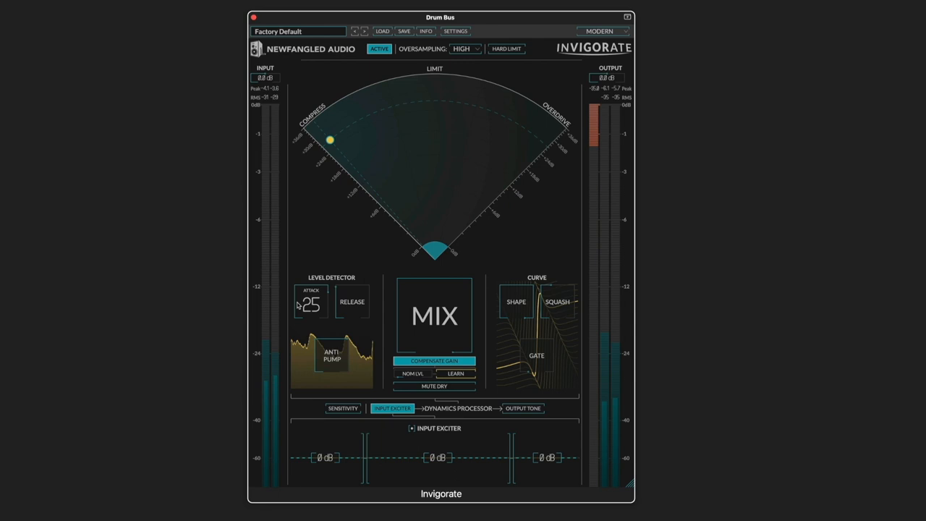
pyautogui.moveTo(310, 304); pyautogui.dragTo(310, 333)
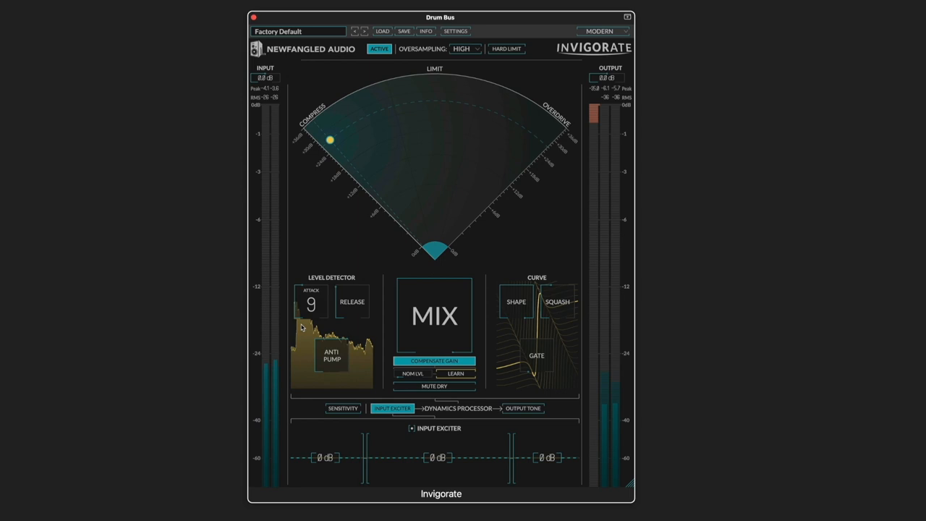
pyautogui.moveTo(311, 304); pyautogui.dragTo(311, 296)
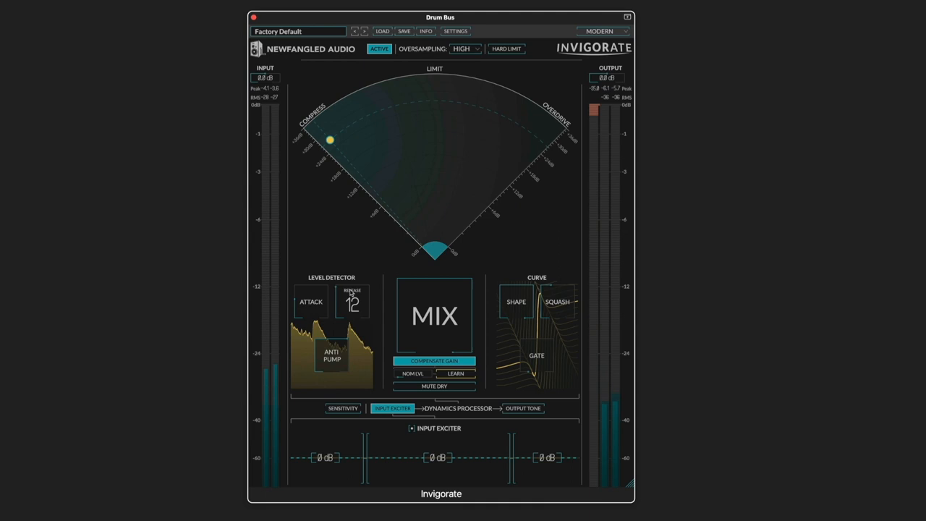
pyautogui.moveTo(353, 303); pyautogui.dragTo(353, 315)
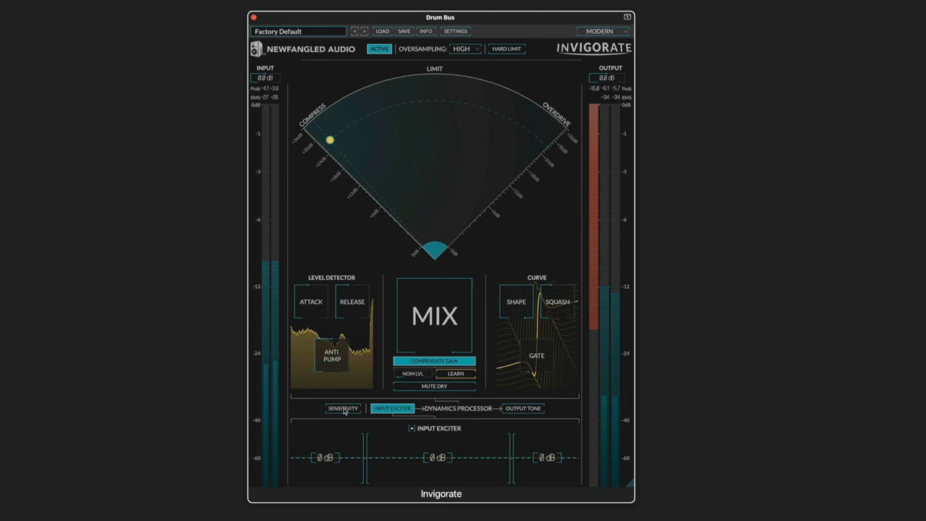
# Show the Sensitivity curve for the drum bus, cutting about 27 dB
pyautogui.click(343, 408)
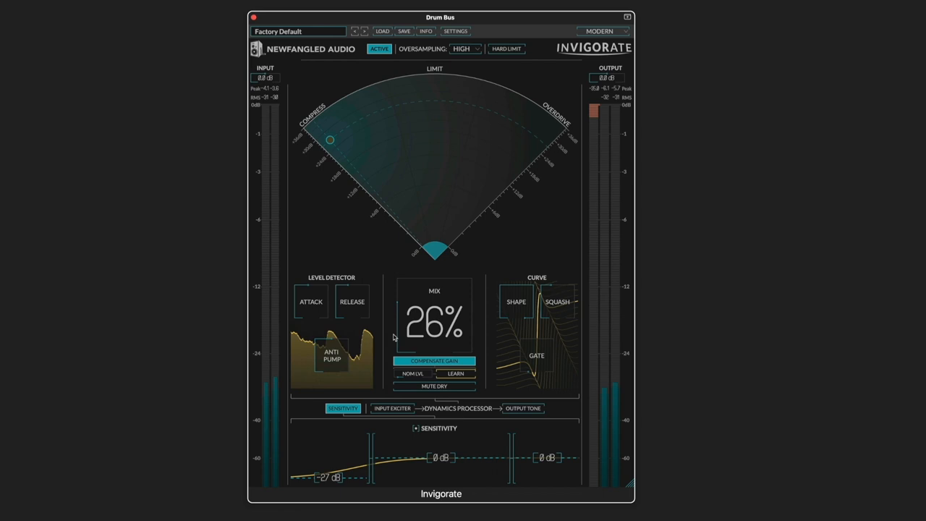
# Boost the Input Exciter 4 dB and cut Output Tone 3 dB, then switch to Electric Bass
pyautogui.click(393, 408)
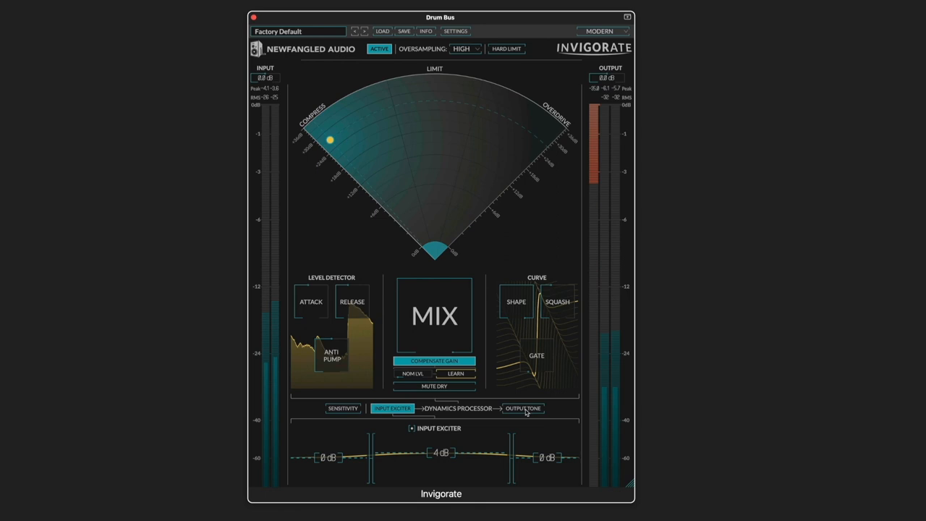
pyautogui.click(523, 408)
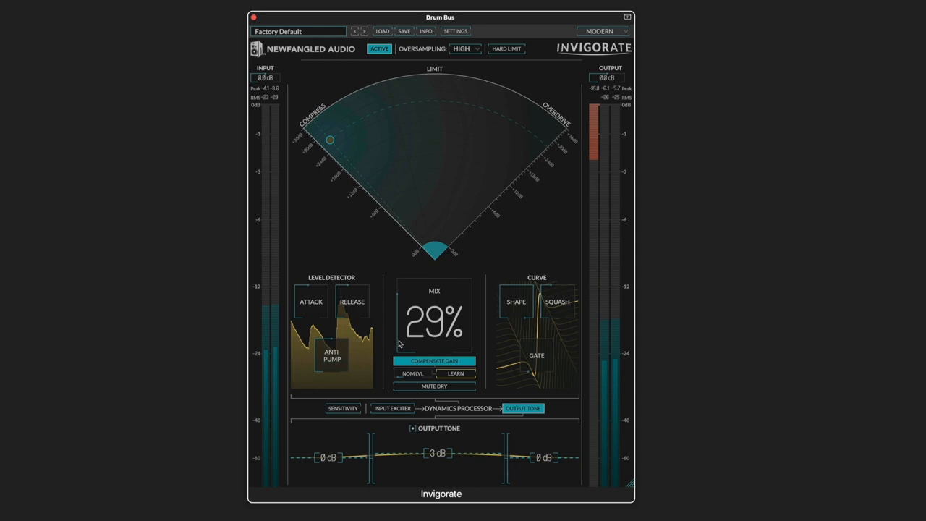
pyautogui.click(376, 49)
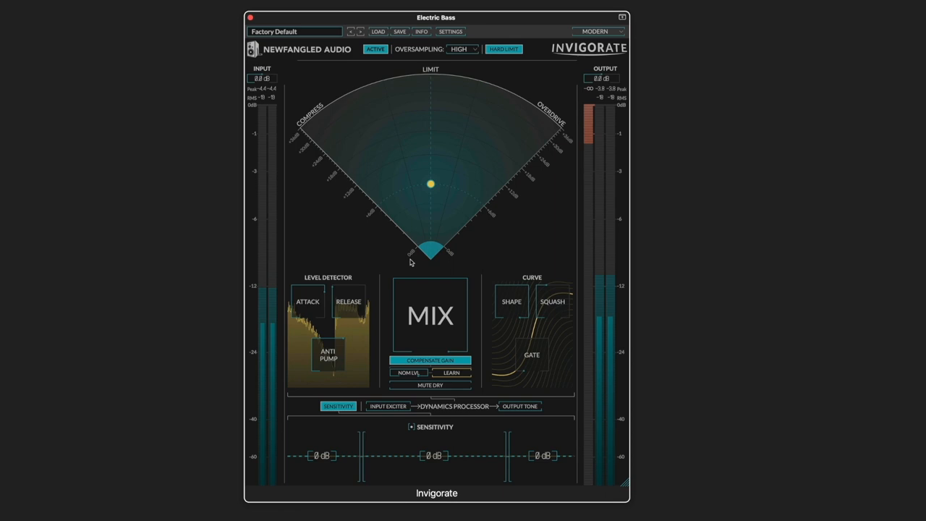
# Learn gain compensation on the bass and settle its puck toward overdrive
pyautogui.click(455, 373)
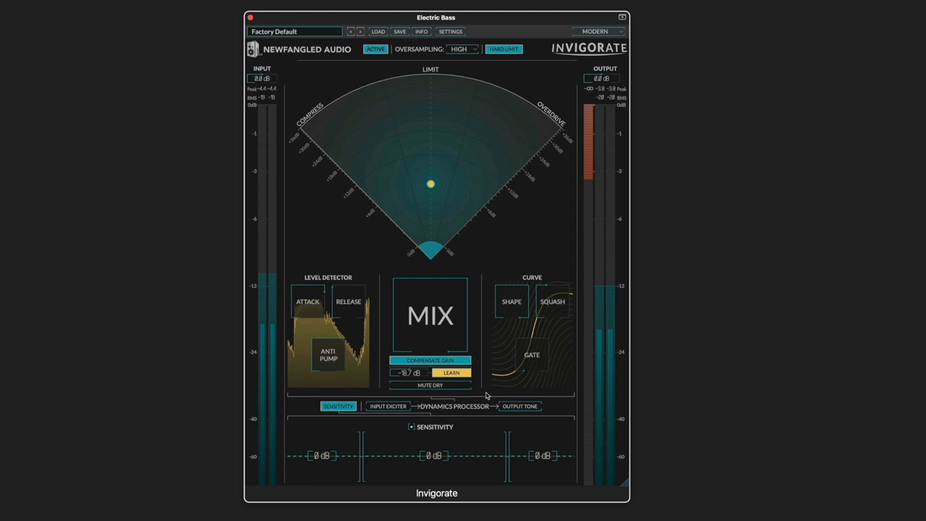
pyautogui.moveTo(430, 184); pyautogui.dragTo(476, 127)
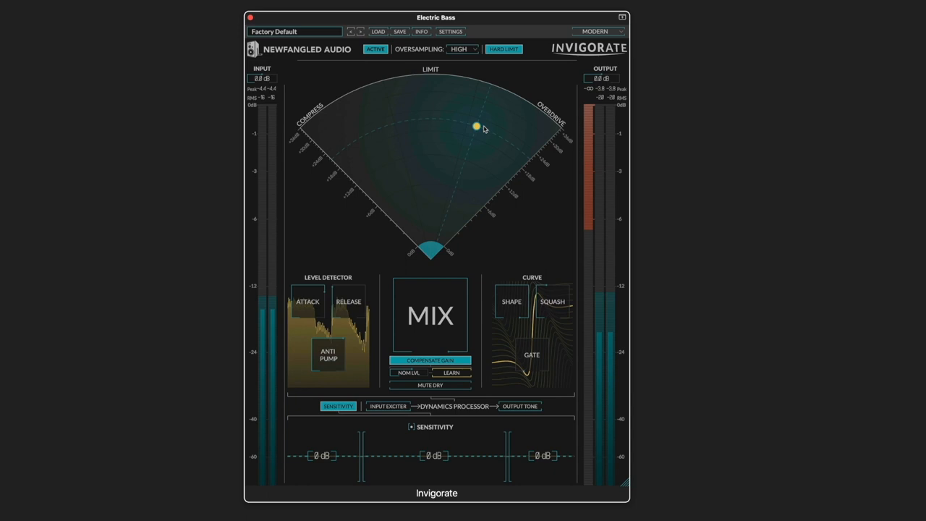
pyautogui.moveTo(477, 127); pyautogui.dragTo(480, 186)
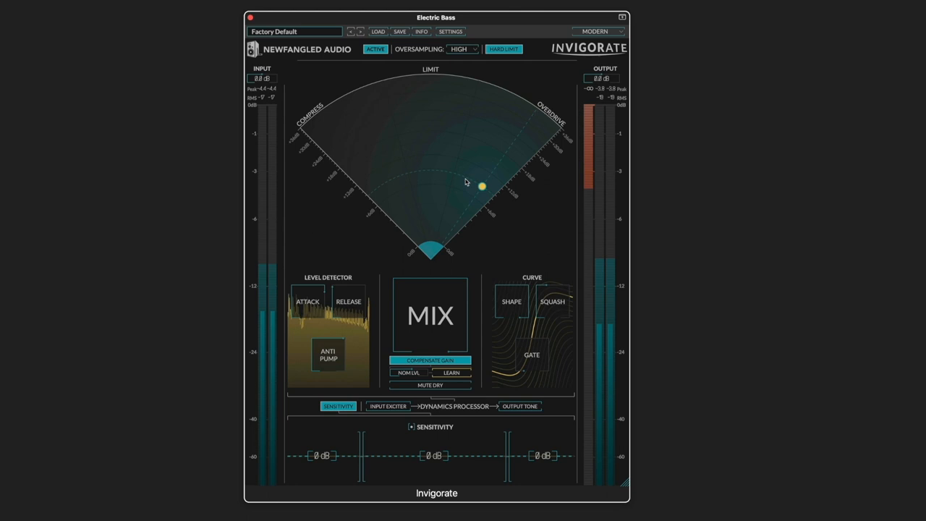
pyautogui.moveTo(480, 186); pyautogui.dragTo(518, 137)
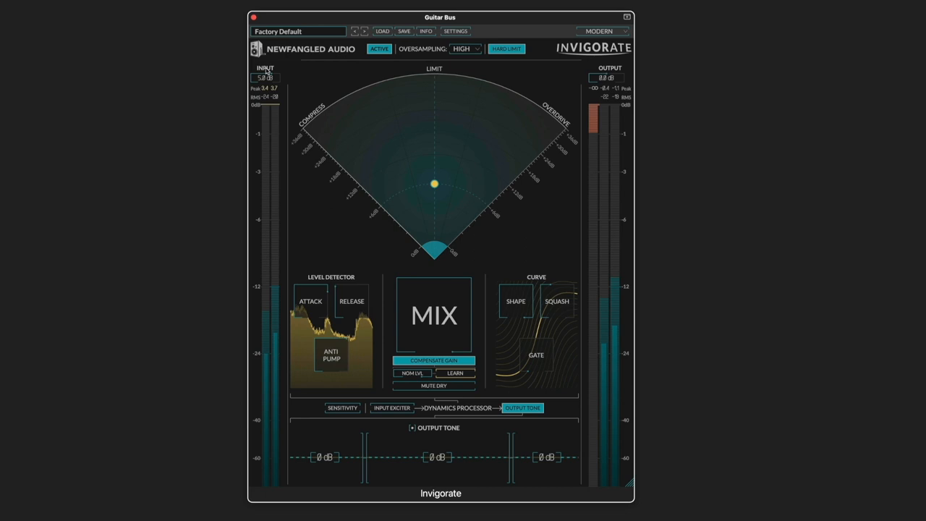
# Engage gain compensation on the Guitar Box before its overdrive-leaning 43% blend
pyautogui.click(457, 374)
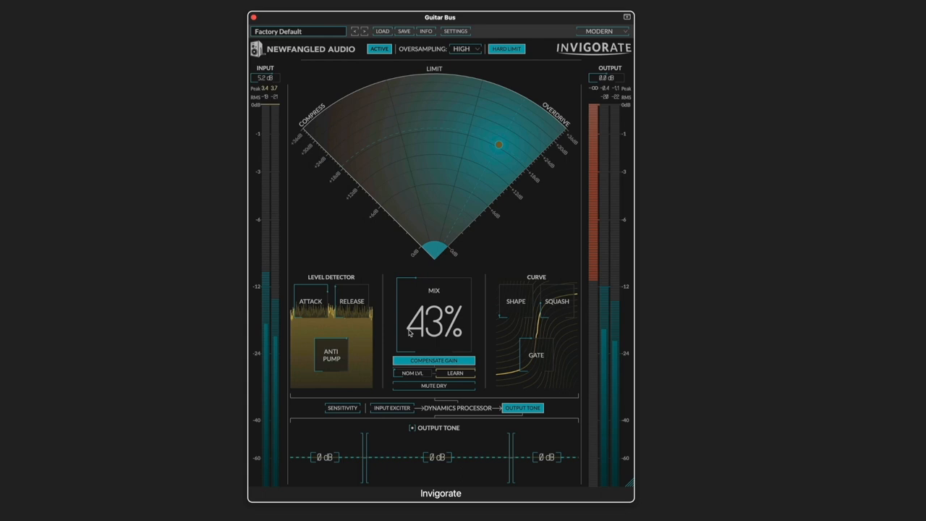
pyautogui.moveTo(432, 326)
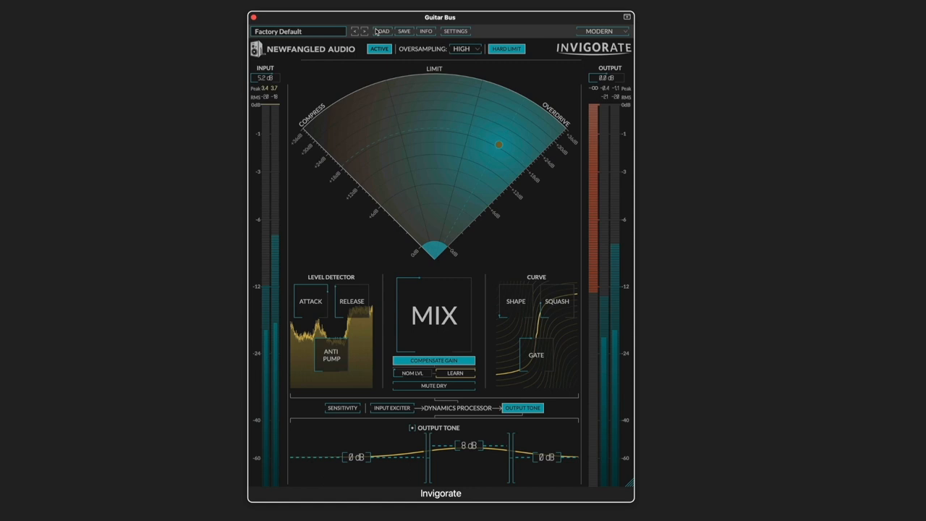
pyautogui.click(375, 50)
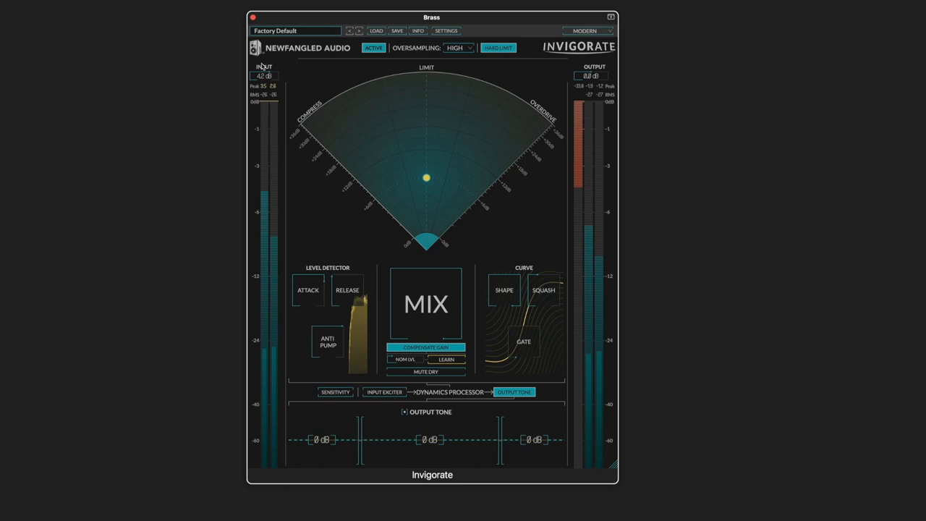
# Centre the Brass puck for a balanced compression-saturation blend at full mix
pyautogui.click(447, 359)
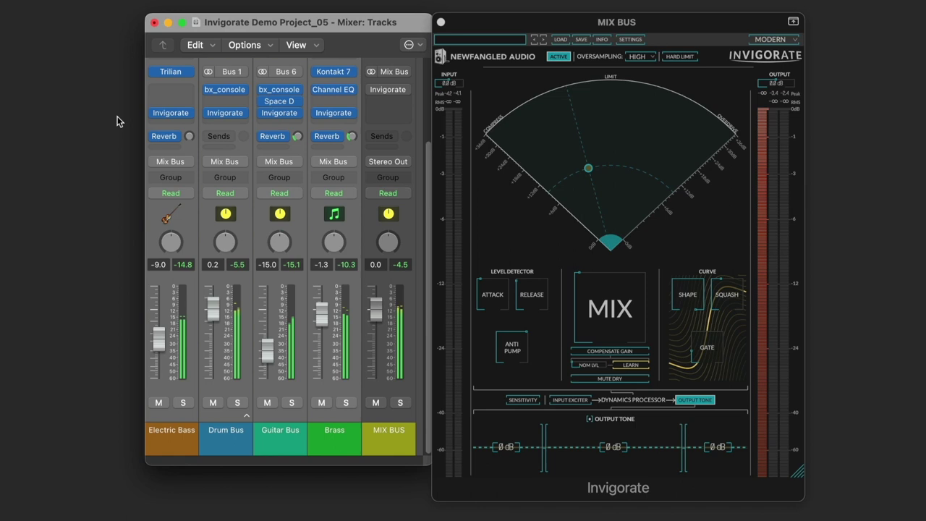
# Bypass the Electric Bass Invigorate insert and re-enable it for an A/B comparison
pyautogui.click(153, 112)
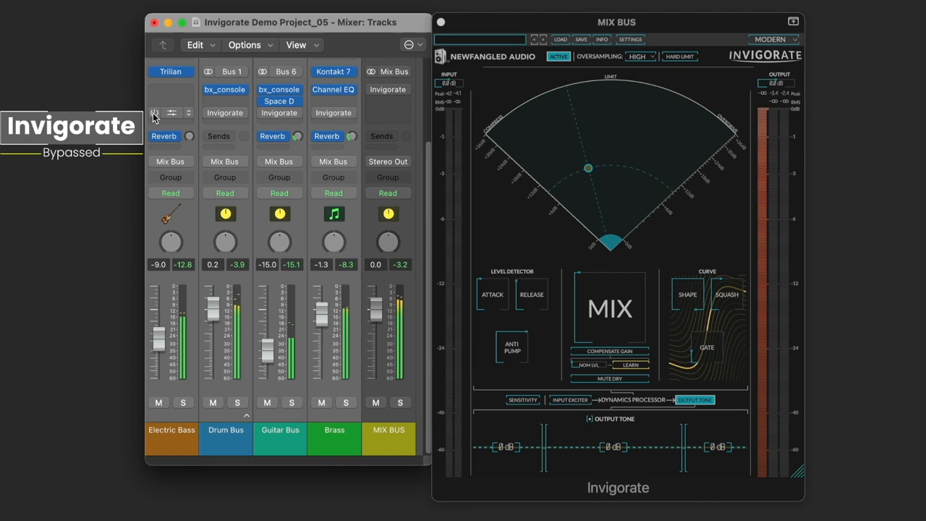
pyautogui.click(153, 112)
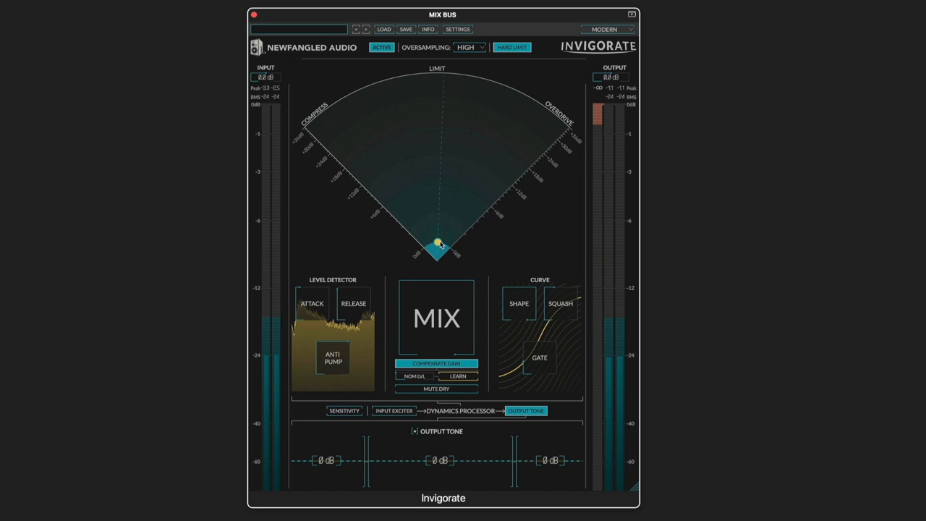
# Move the mix bus puck from heavy compression to limiting and back to moderate compression
pyautogui.moveTo(440, 245); pyautogui.dragTo(359, 148)
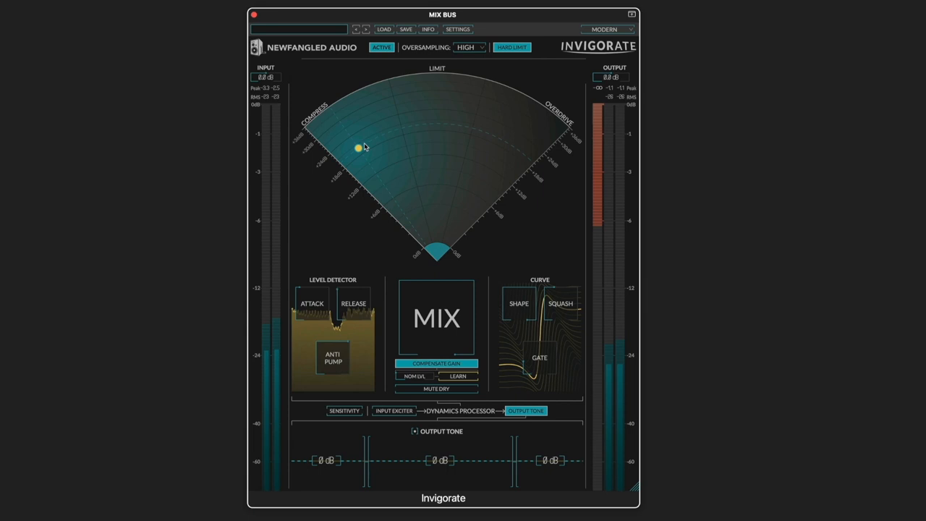
pyautogui.moveTo(359, 148); pyautogui.dragTo(515, 147)
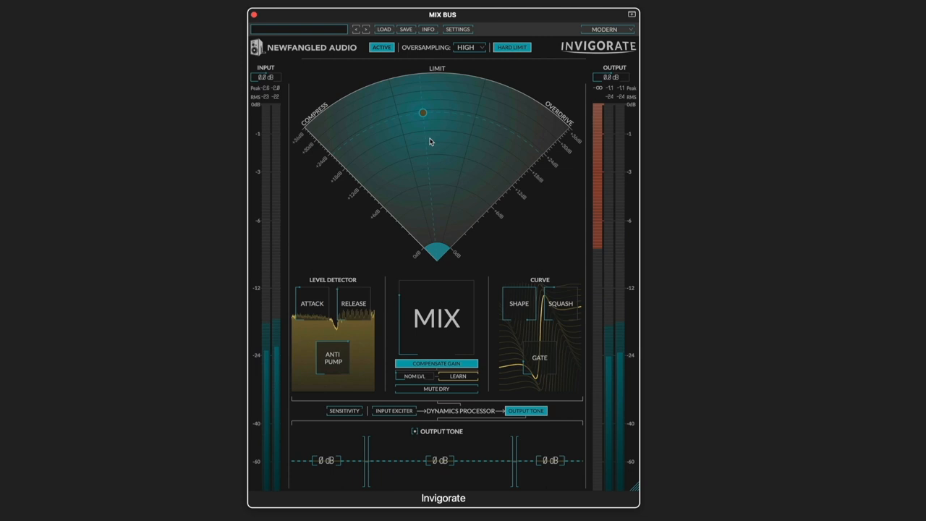
pyautogui.moveTo(424, 113); pyautogui.dragTo(347, 141)
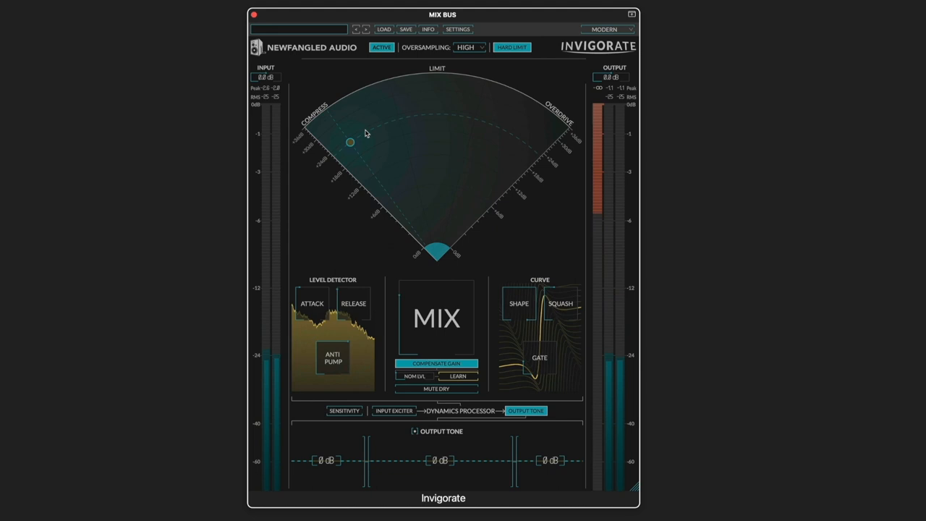
pyautogui.moveTo(347, 142); pyautogui.dragTo(377, 130)
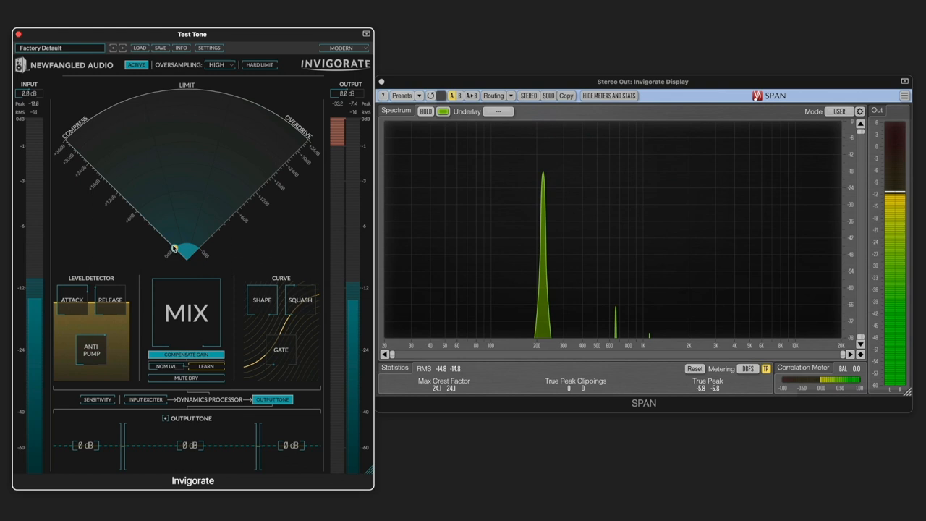
# Drive the test tone into heavy overdrive to grow harmonics in SPAN, then back off
pyautogui.moveTo(185, 252); pyautogui.dragTo(186, 162)
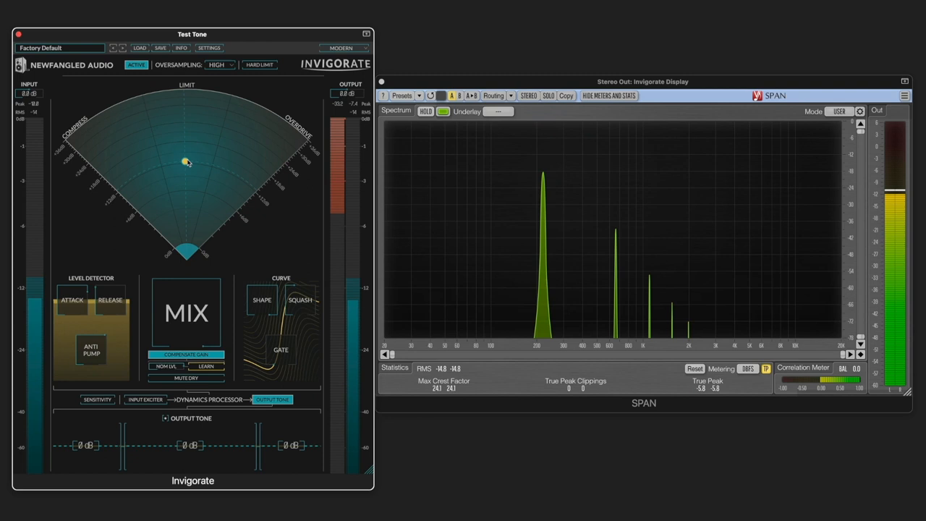
pyautogui.moveTo(185, 162); pyautogui.dragTo(264, 179)
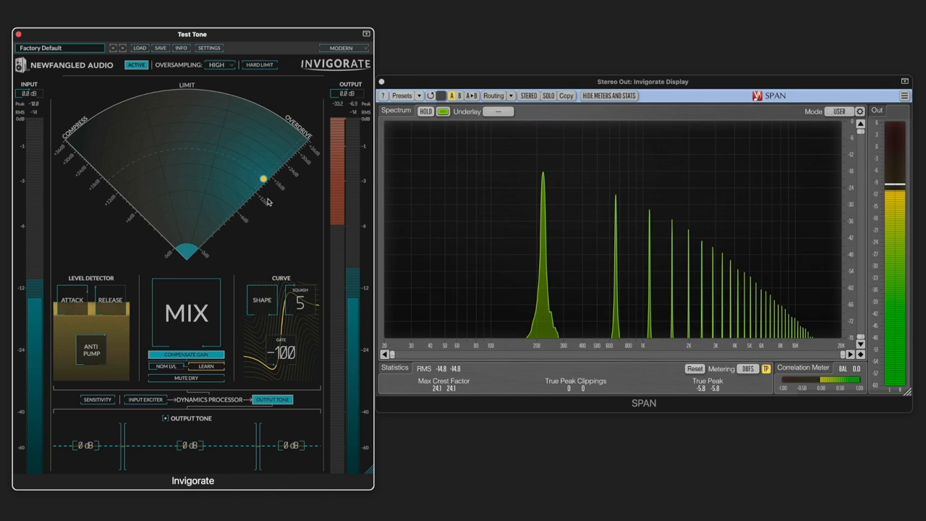
pyautogui.moveTo(263, 180); pyautogui.dragTo(234, 182)
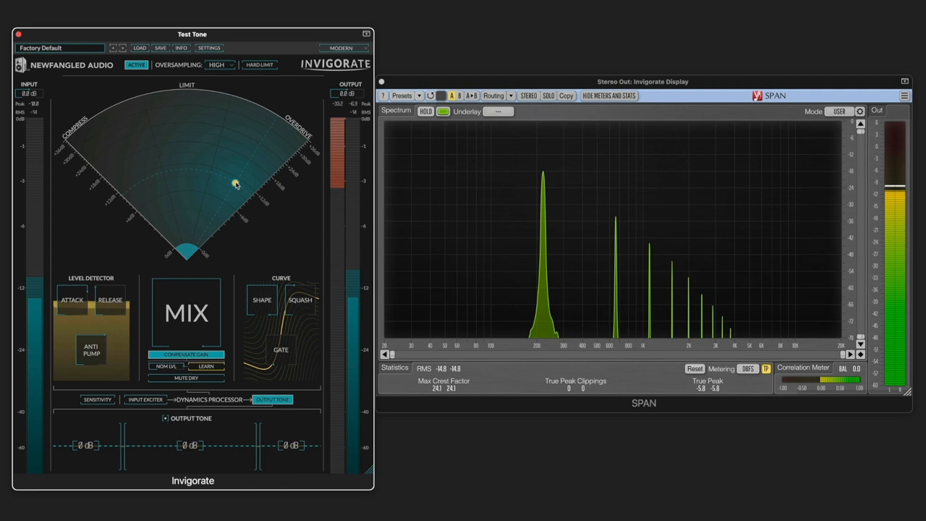